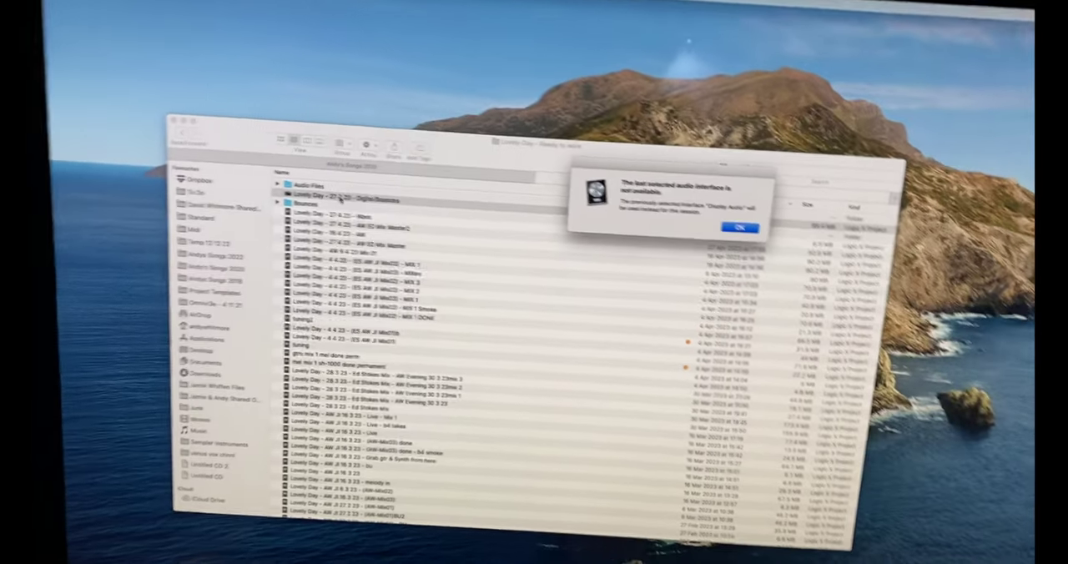
# Step: Dismiss the 'audio interface not available' alert so the project opens from the backup drive
pyautogui.click(744, 223)
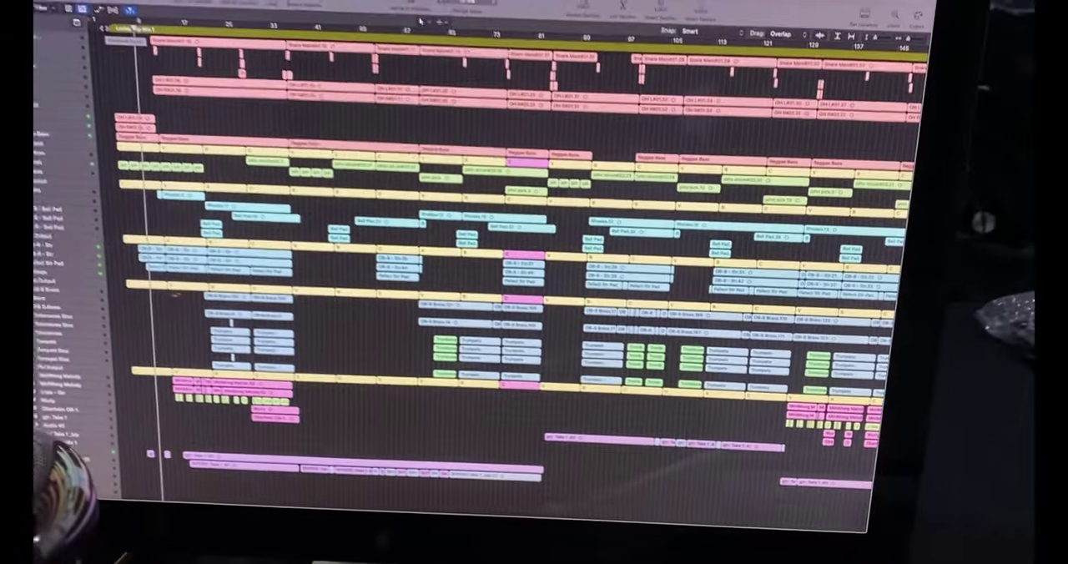
# Step: Scroll the Tracks area to view the arrangement's coloured regions across all tracks
pyautogui.scroll(-3)
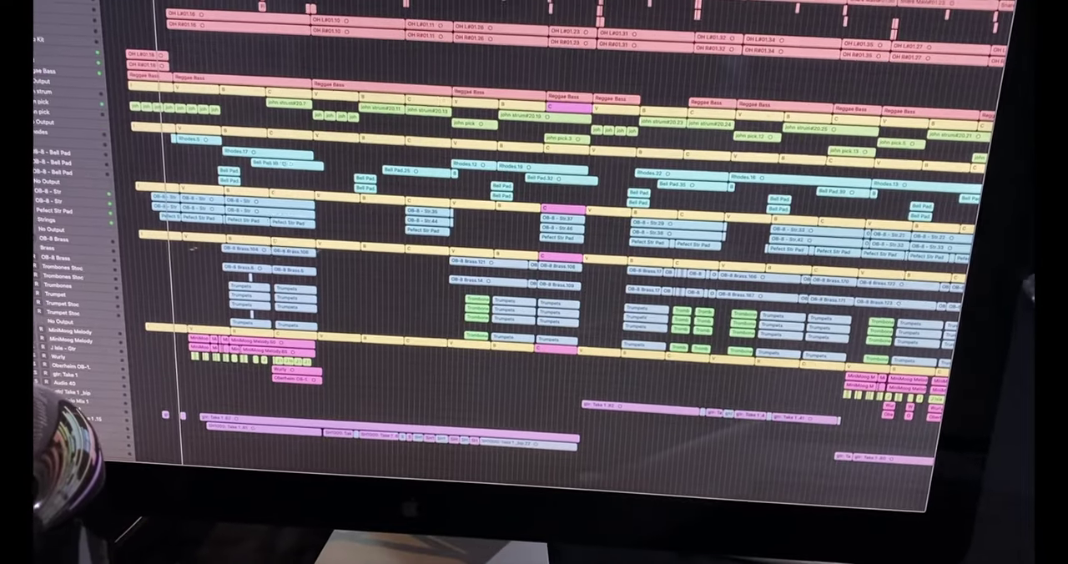